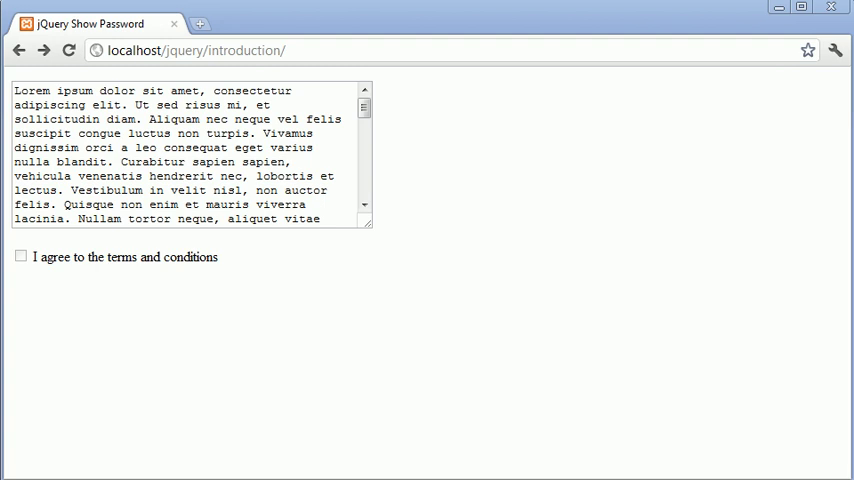
mouse_move(470, 340)
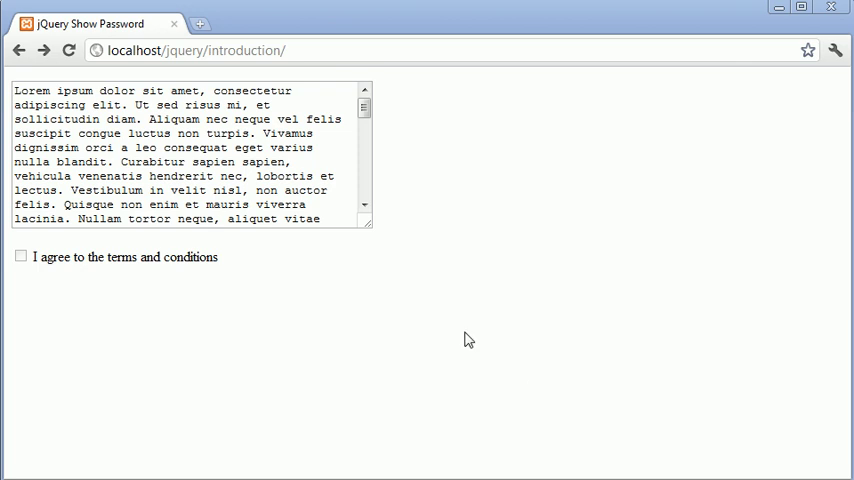
mouse_move(308, 304)
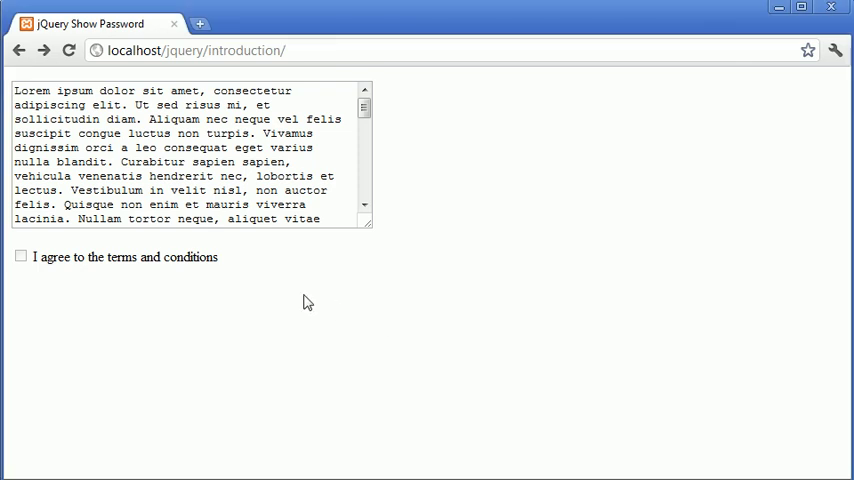
mouse_move(248, 268)
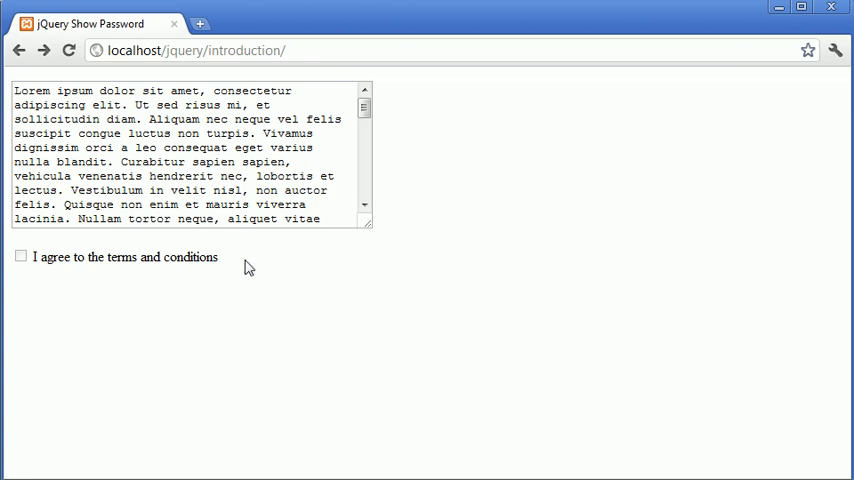
mouse_move(32, 258)
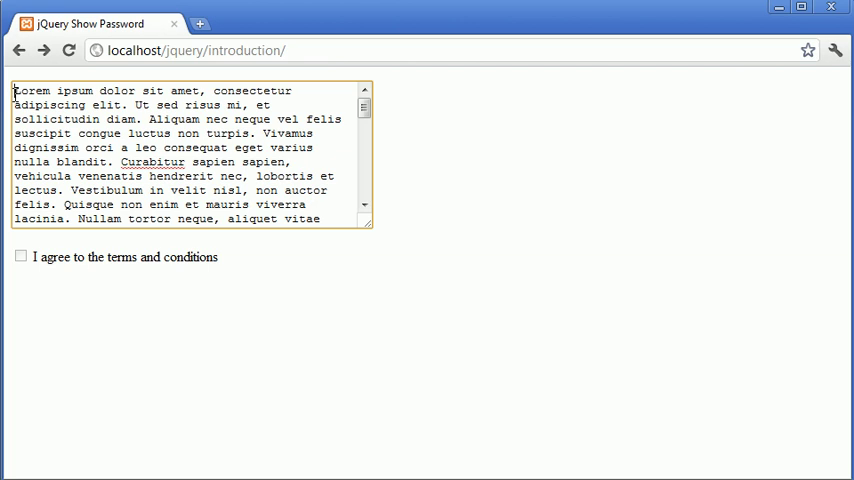
mouse_move(32, 252)
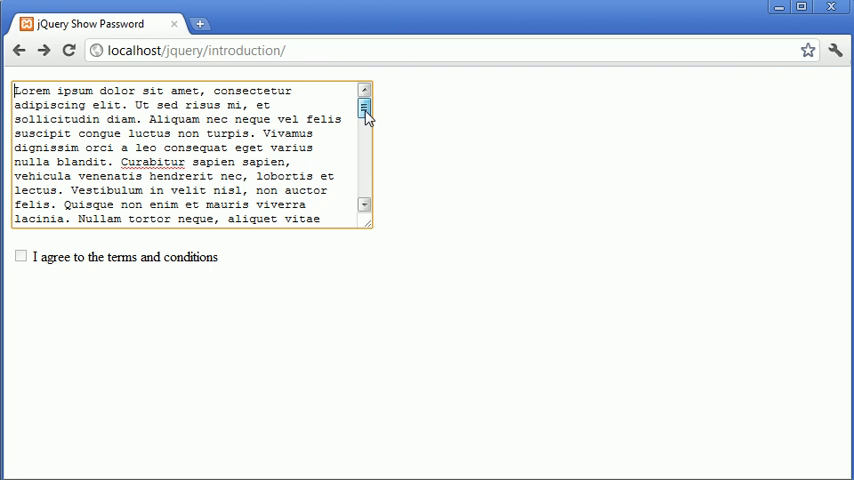
mouse_move(64, 256)
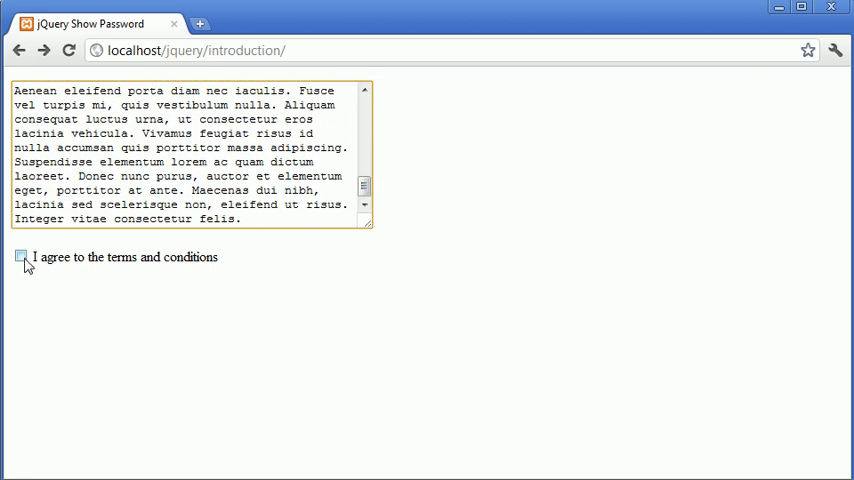
left_click(20, 256)
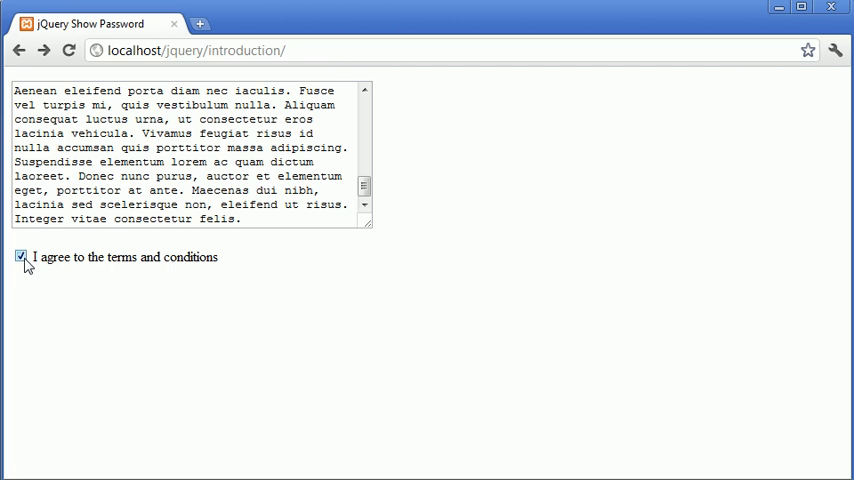
left_click(20, 256)
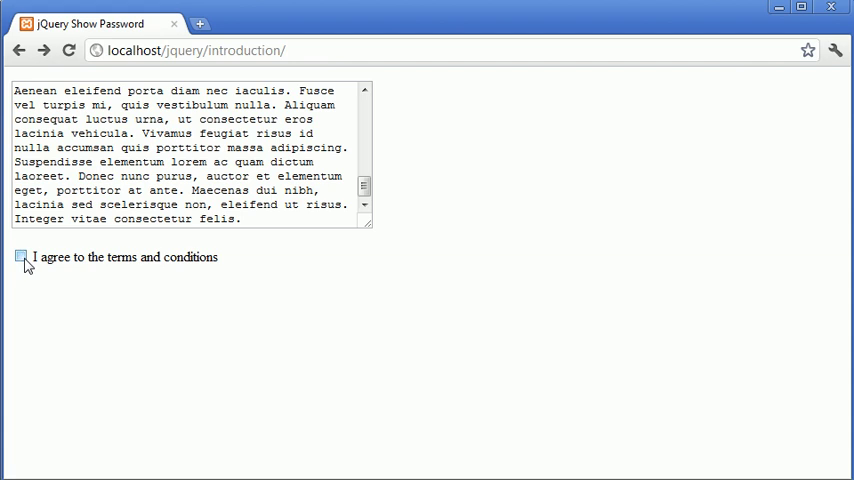
scroll("down", 3)
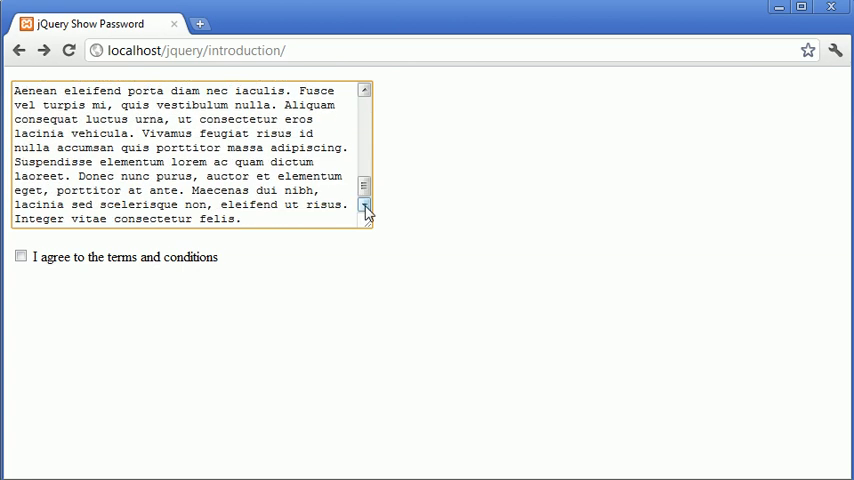
left_click(256, 220)
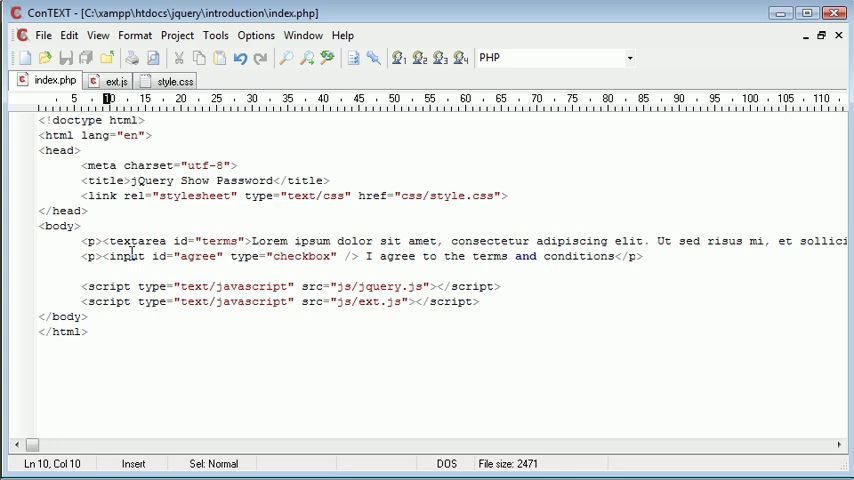
mouse_move(170, 262)
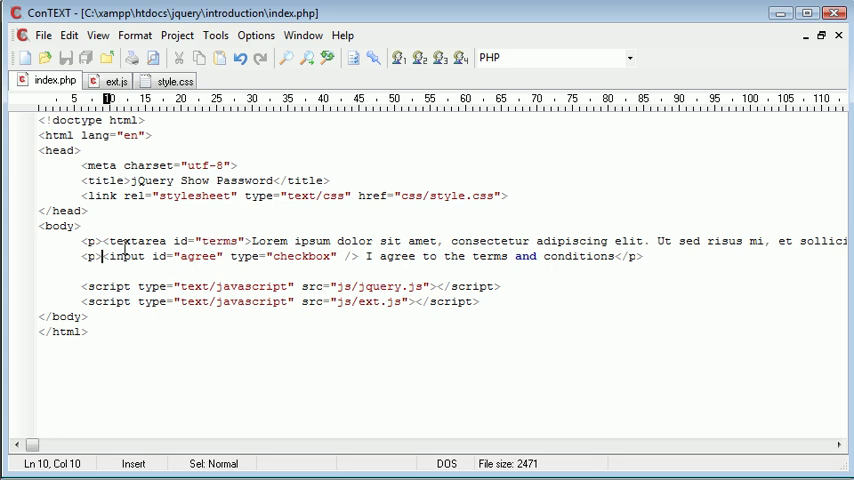
mouse_move(304, 256)
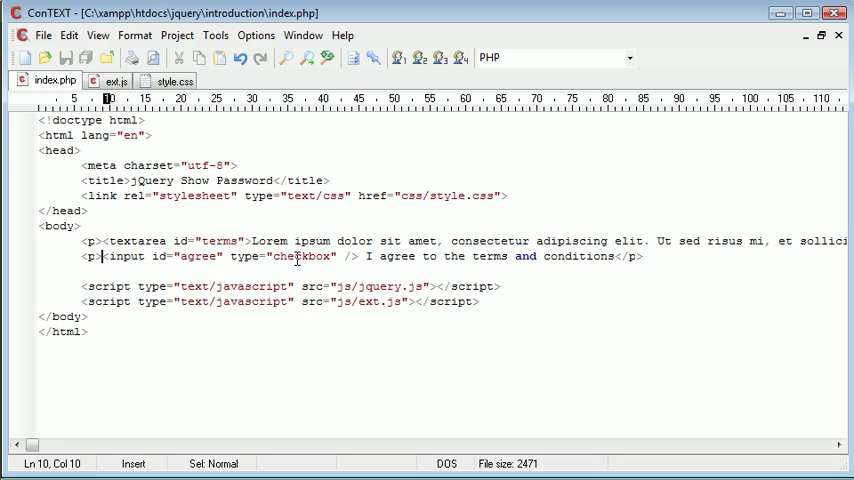
mouse_move(372, 300)
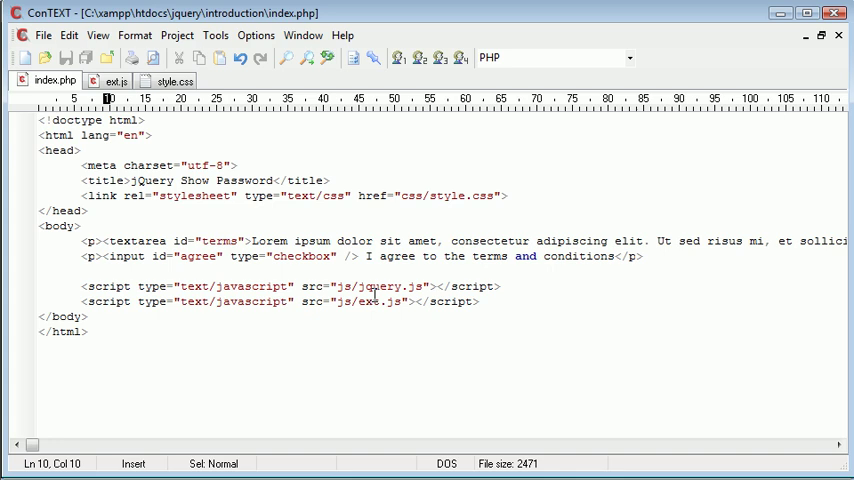
mouse_move(322, 180)
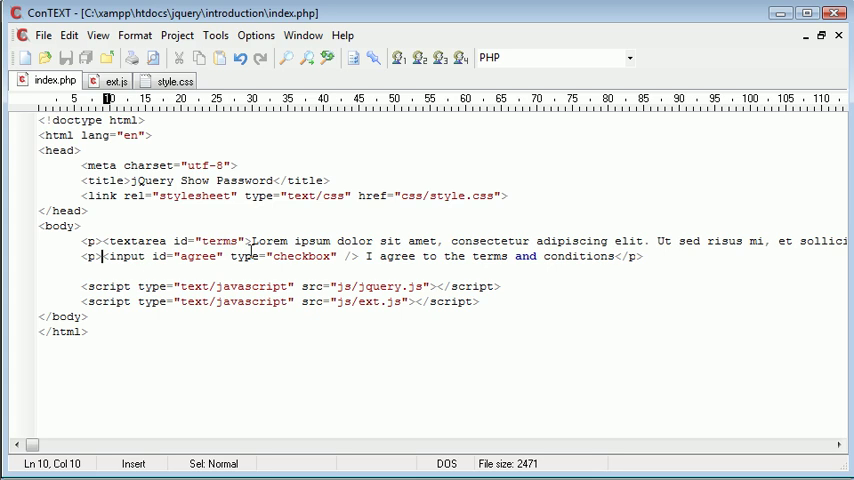
mouse_move(172, 80)
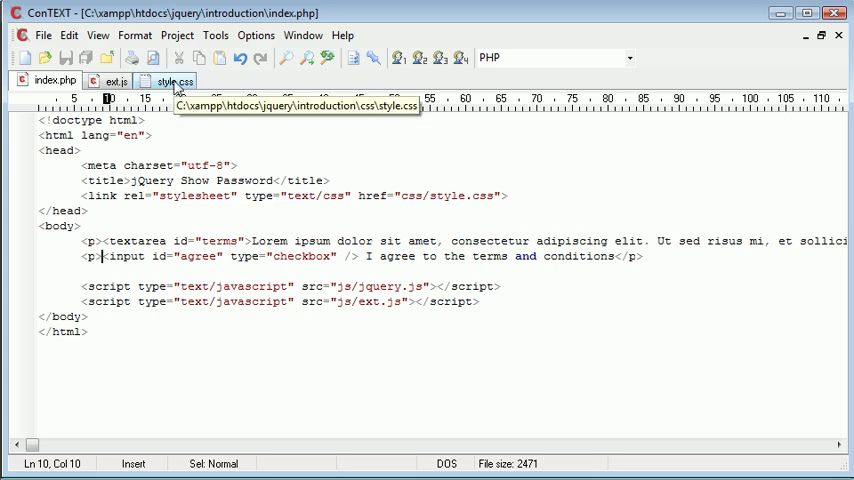
left_click(168, 78)
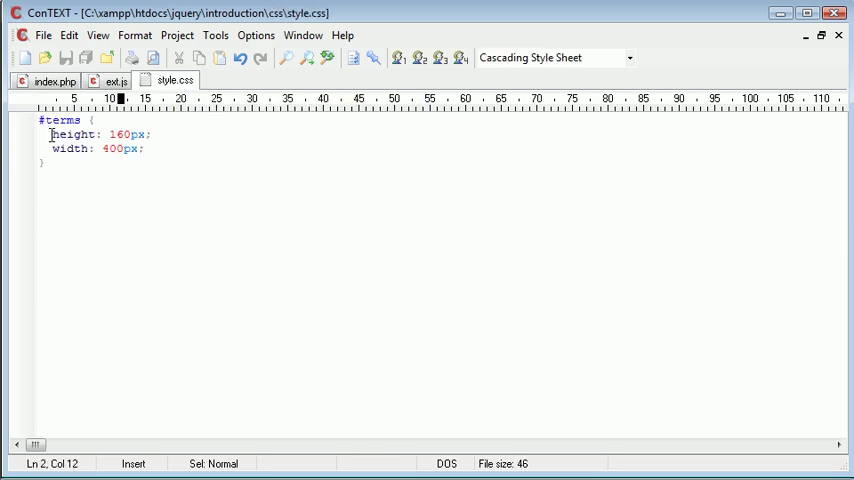
left_click_drag(72, 148, 144, 148)
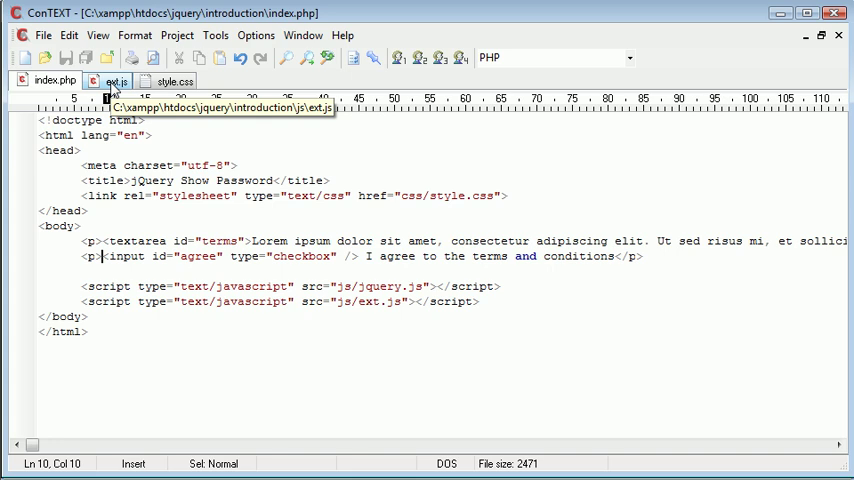
- Switch from index.php to the empty js/ext.js script file
left_click(48, 80)
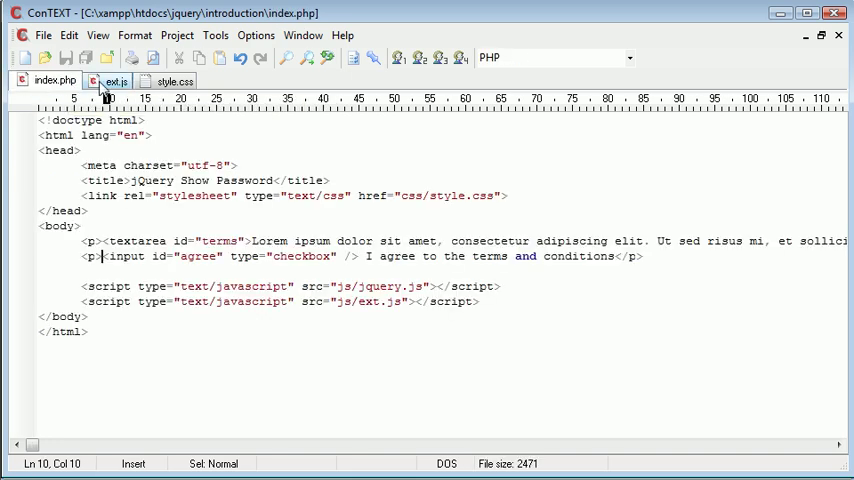
left_click(116, 80)
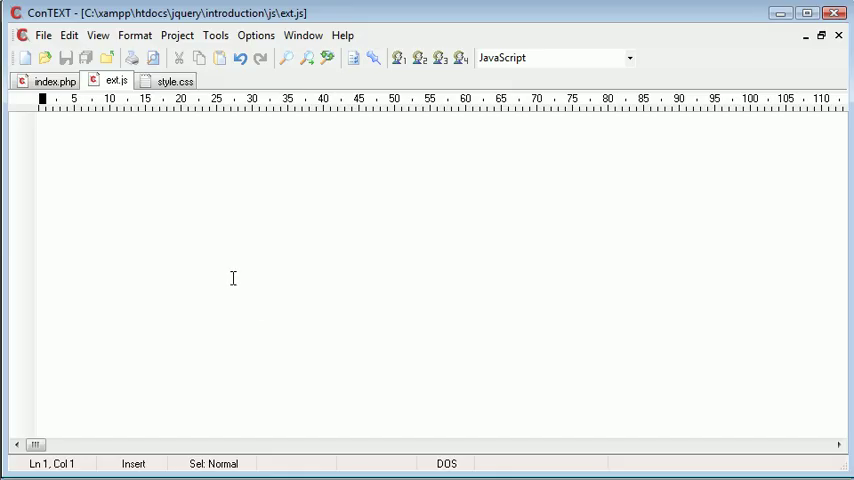
- Write the $(document).ready(function() { }) block in ext.js
type("s")
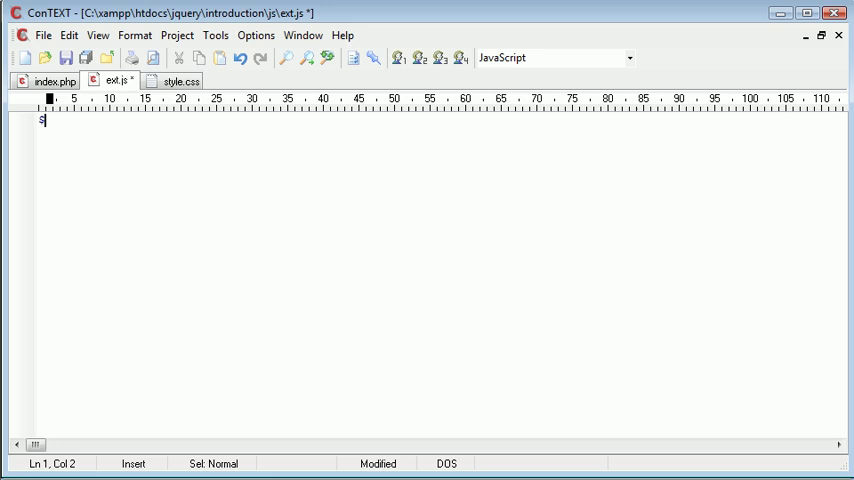
type("$(document)")
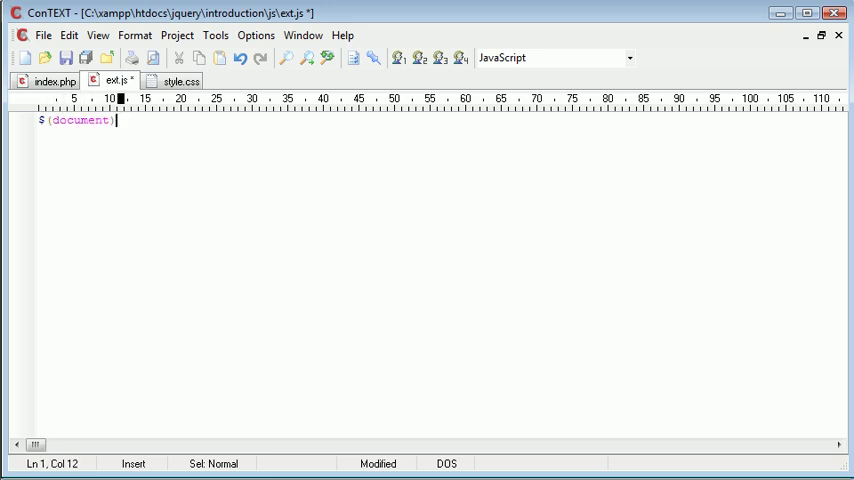
type(".ready();")
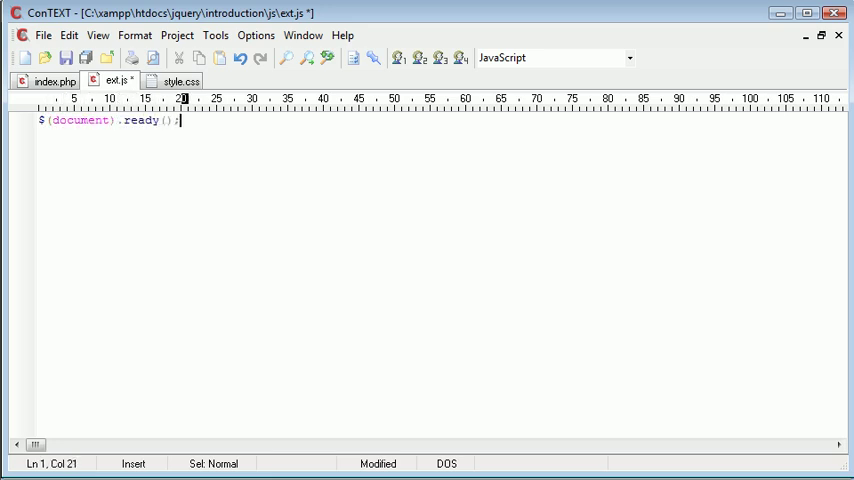
type("function()")
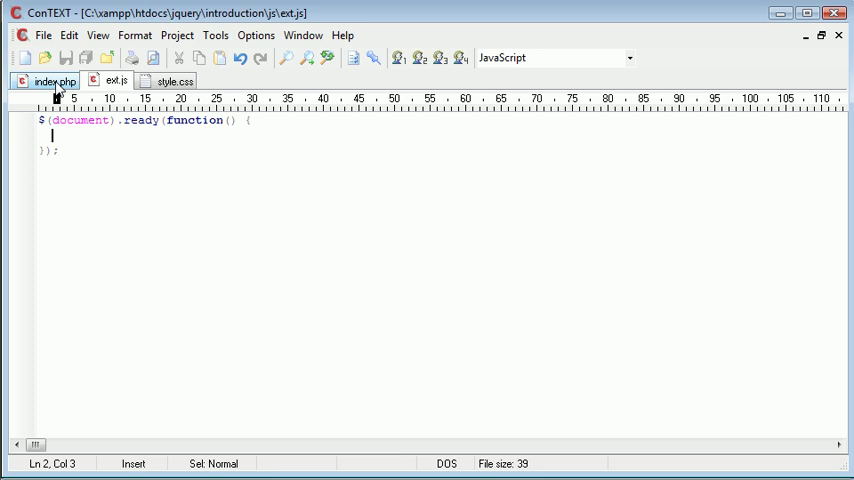
left_click(44, 80)
type("$('")
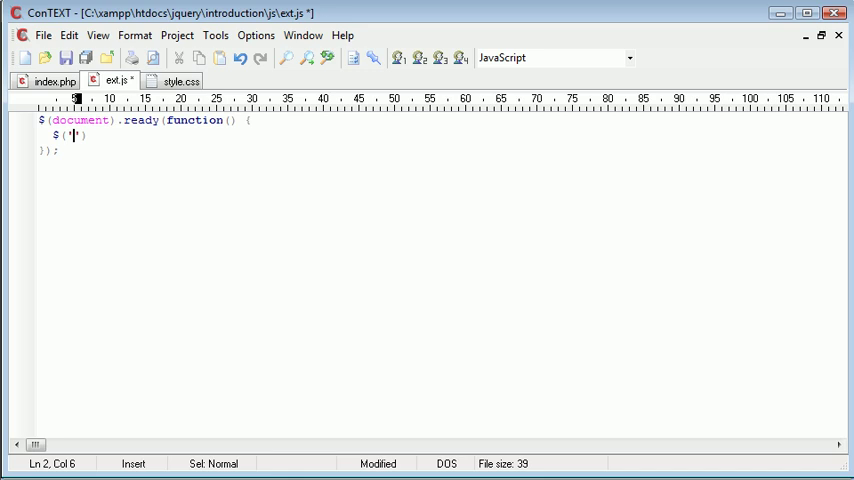
- Inside it, set $('#agree').attr('disabled', 'disabled')
type("#")
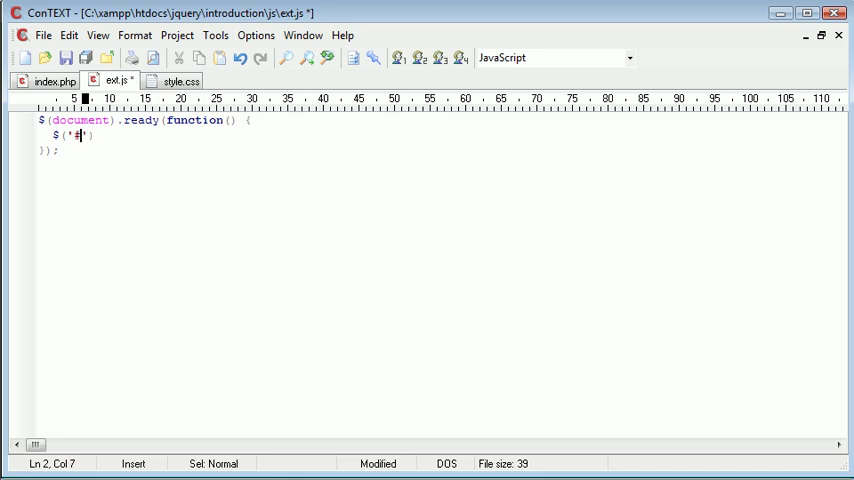
type("agree').")
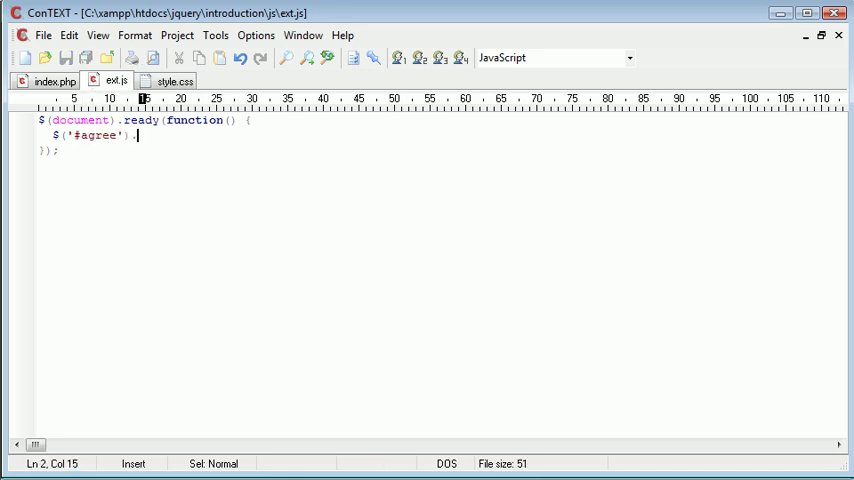
type("attr")
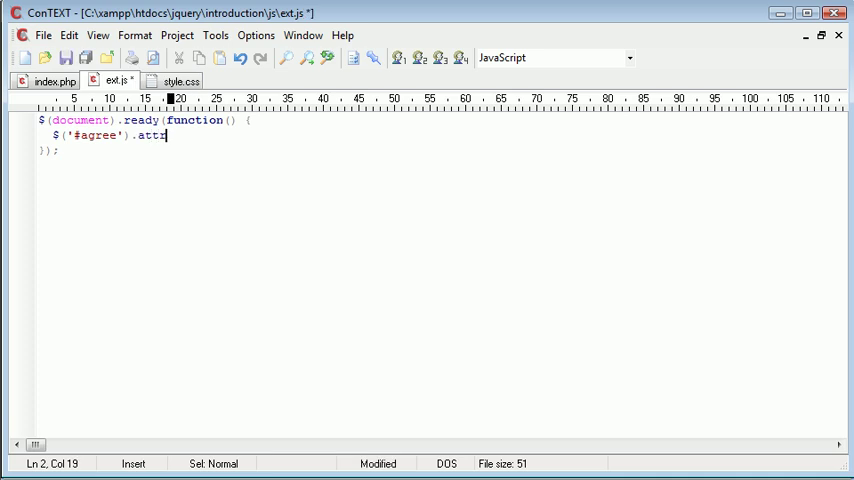
type("();")
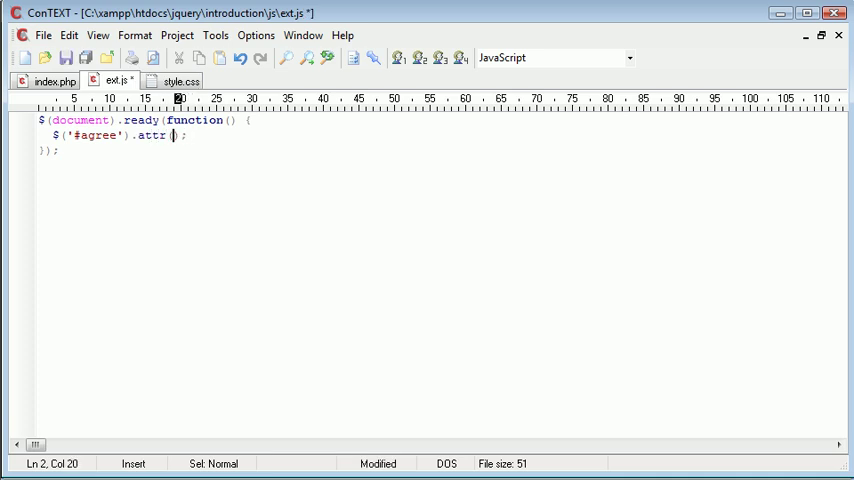
type("'disabled'")
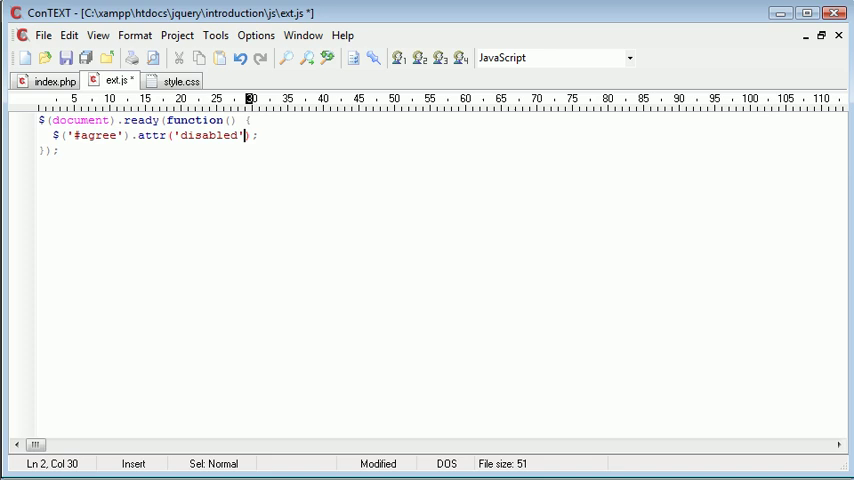
type(", 'disabled'")
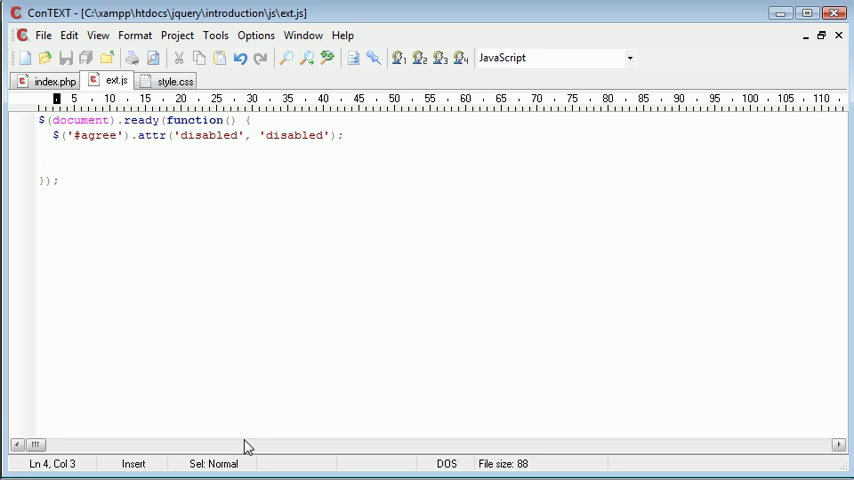
- Attach an empty $('#terms').scroll(function() { }) handler with a comment stub
type("$('#t')")
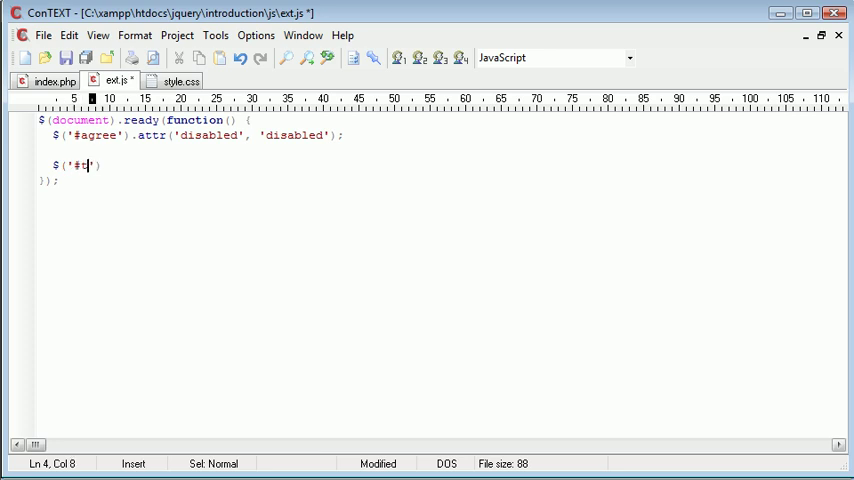
type("terms').")
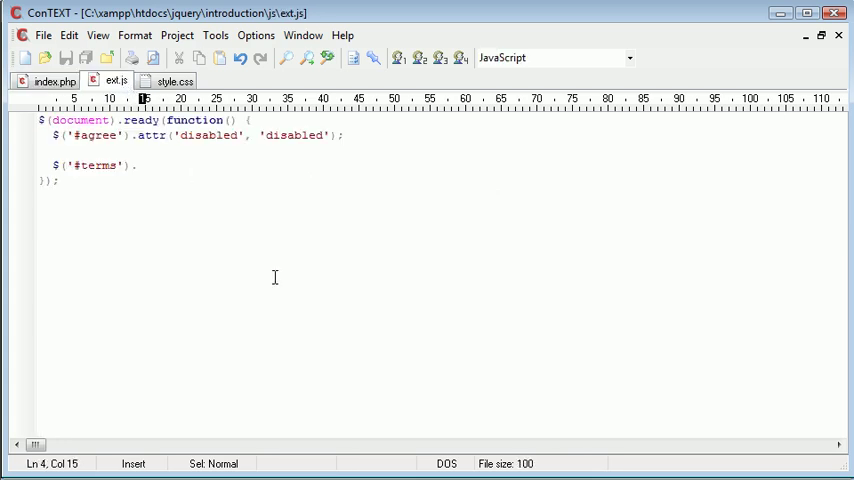
type("scroll")
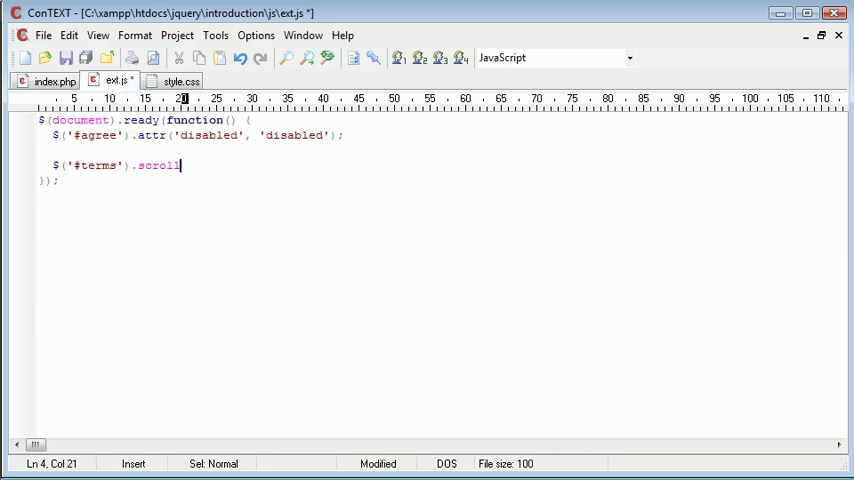
type("();")
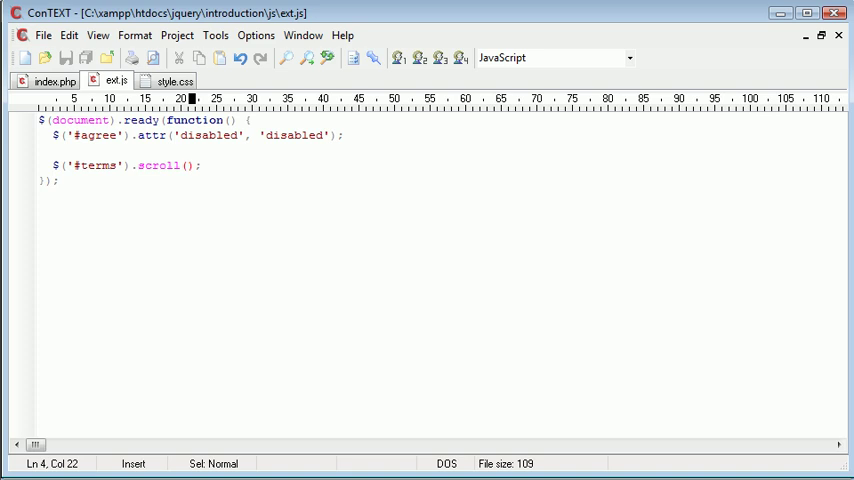
type("function()")
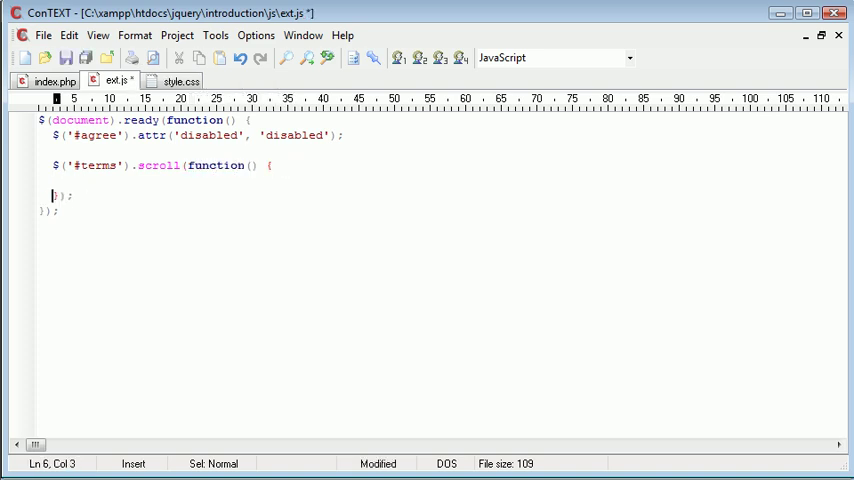
type("// h")
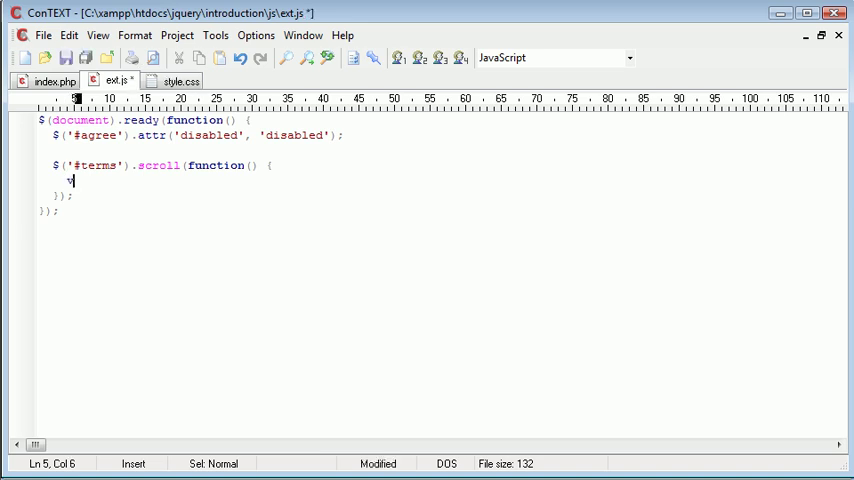
- Store $(this)[0].scrollHeight in var textarea_height and add an alert() stub
type("var te")
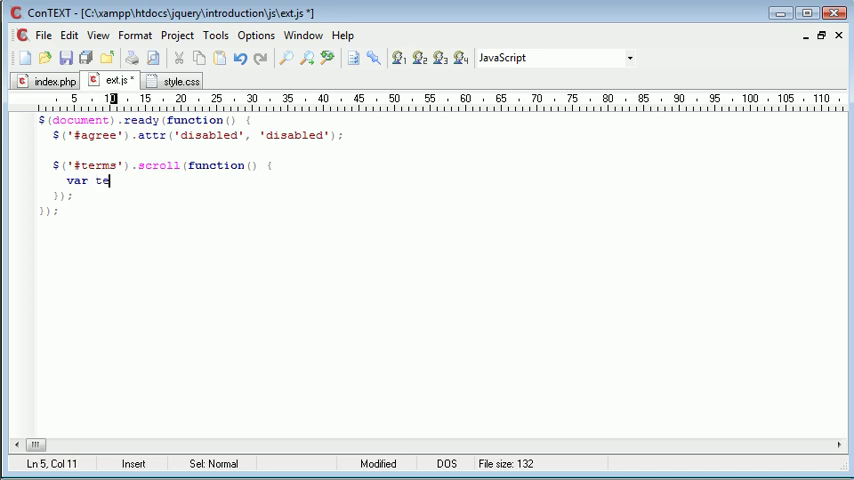
type("xtarea_height =")
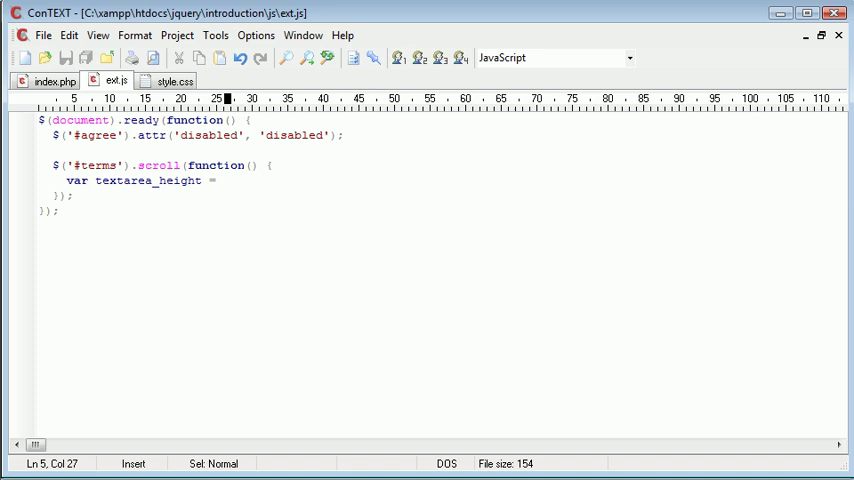
type("$('")
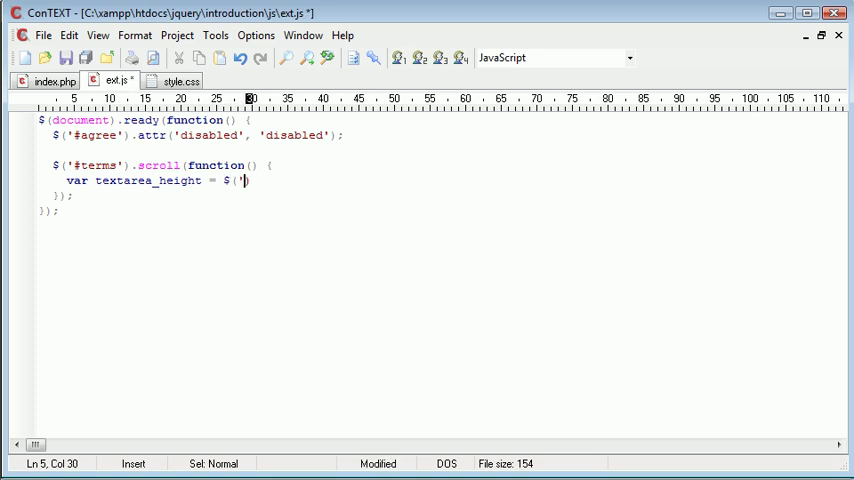
type("this).")
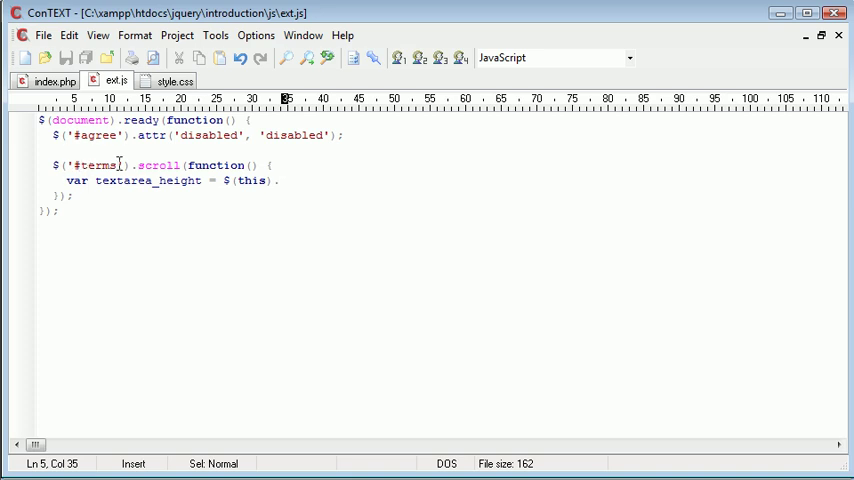
mouse_move(260, 194)
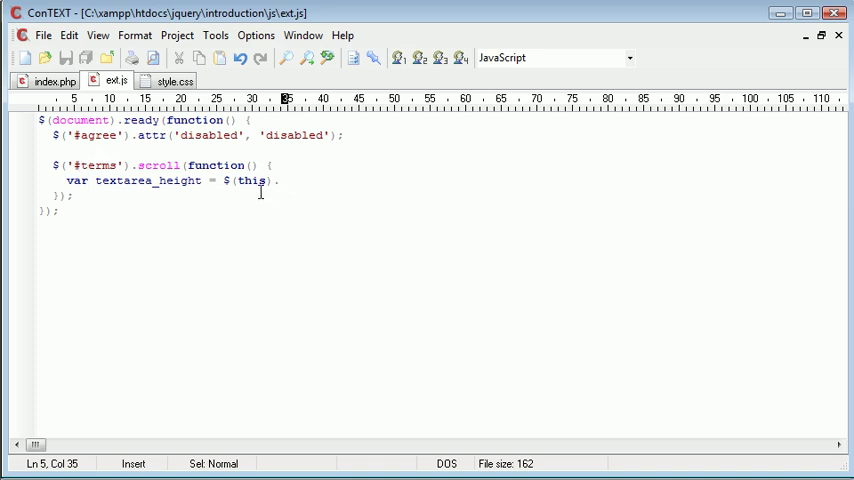
type("[]")
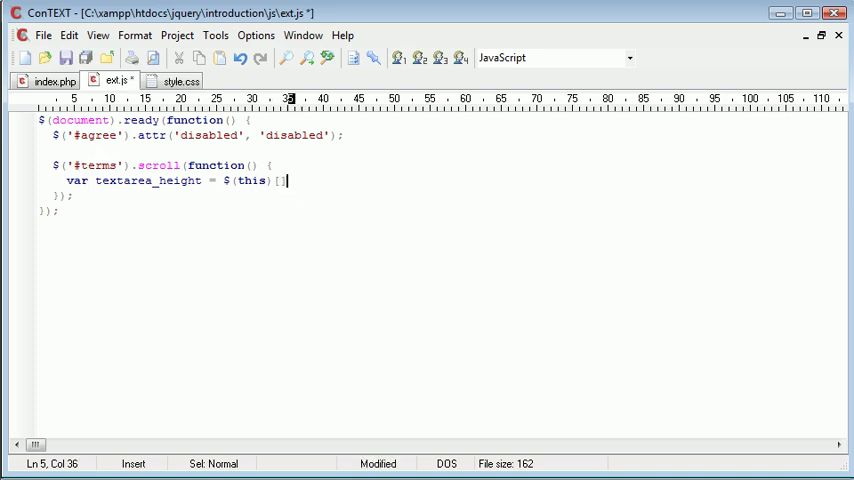
type("0")
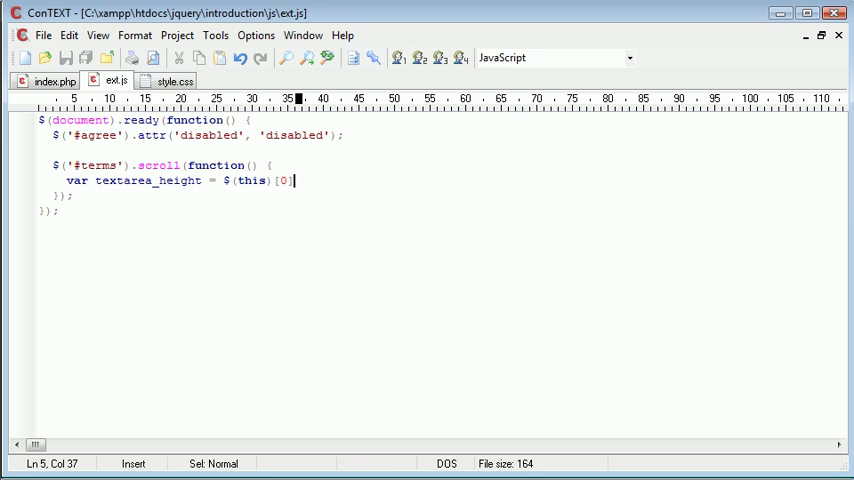
type(".scroll")
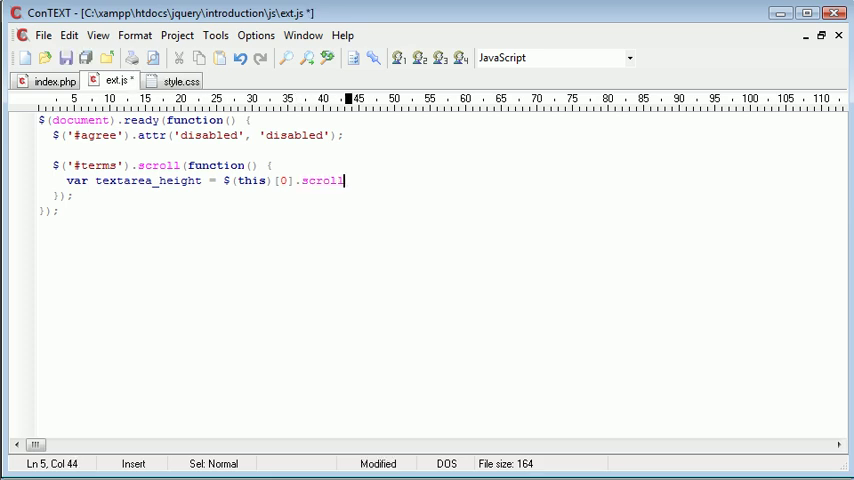
type("Height;")
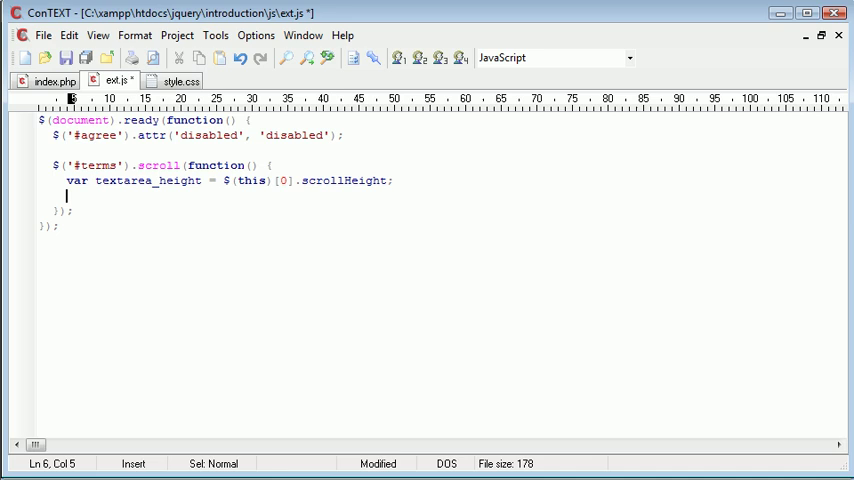
type("alert();")
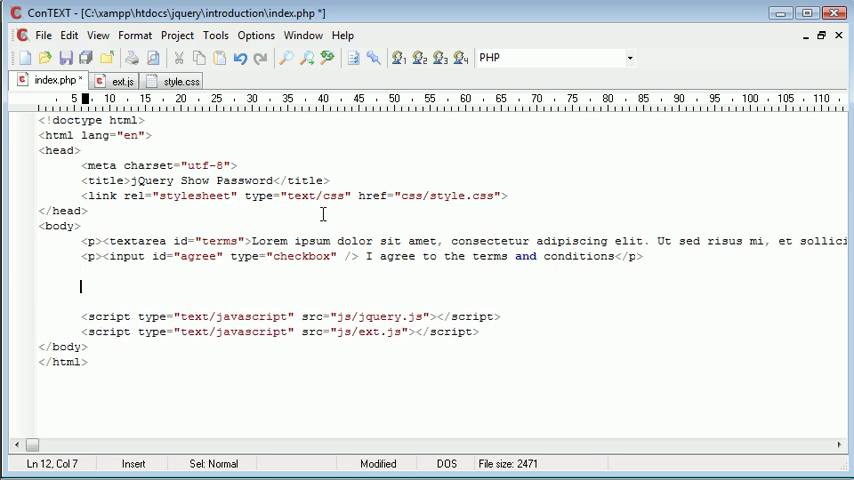
- Add an empty <div id="feedback"></div> to index.php
type("<div id=\"")
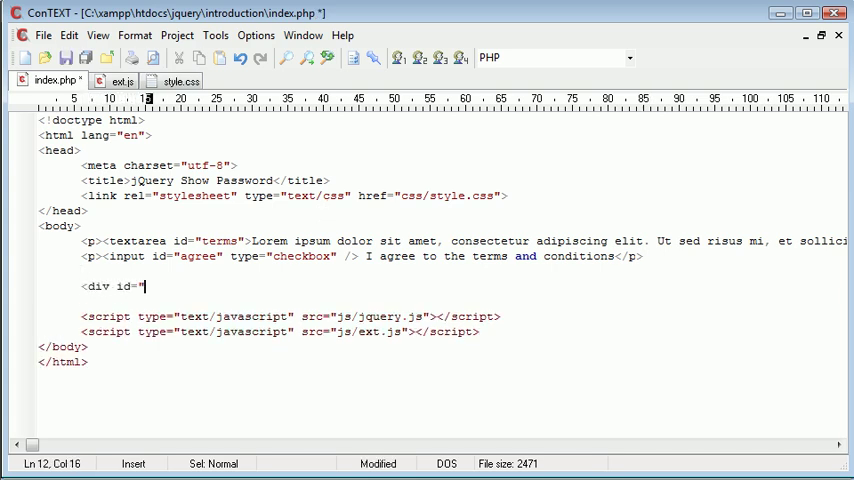
type("\"></div>")
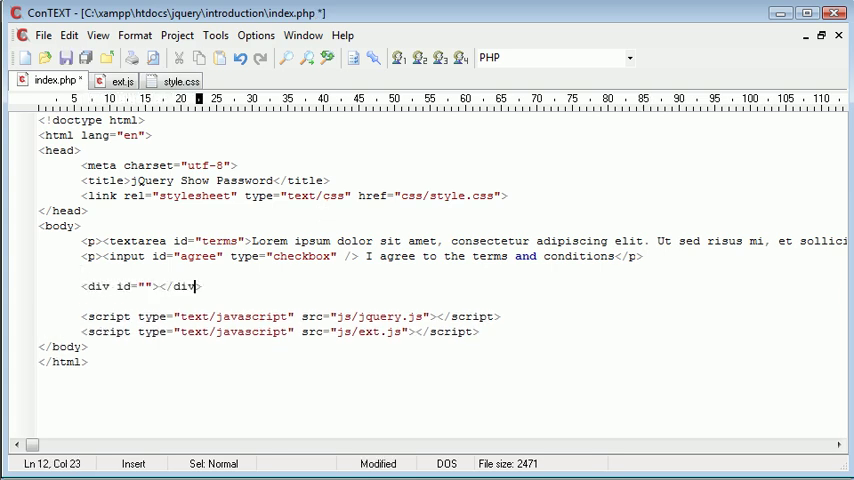
type("feedback")
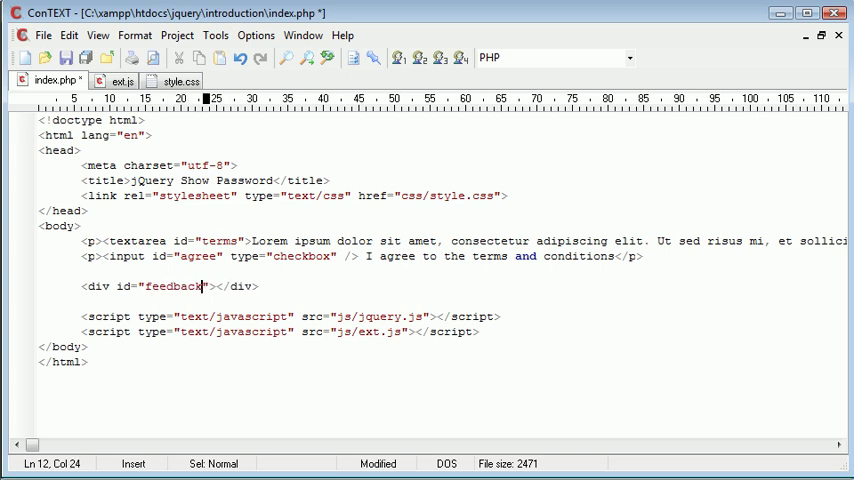
- In ext.js, write $('#feedback').text(textarea_height) inside the scroll handler
left_click(118, 80)
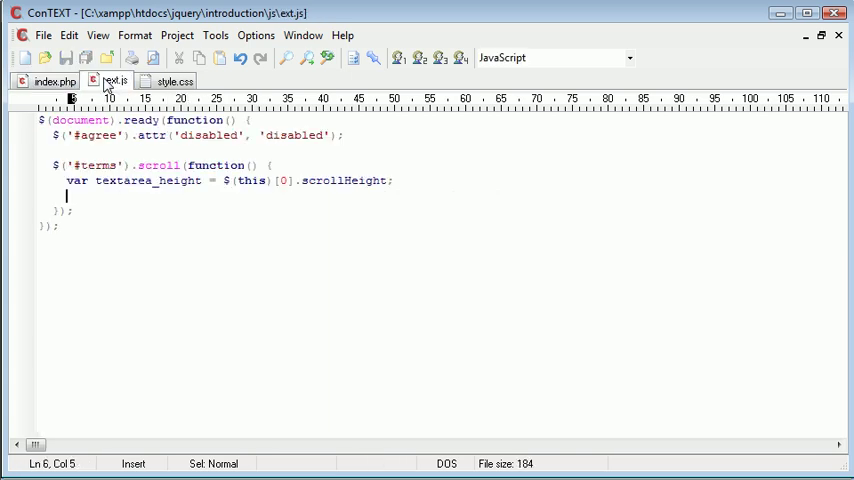
type("$('')")
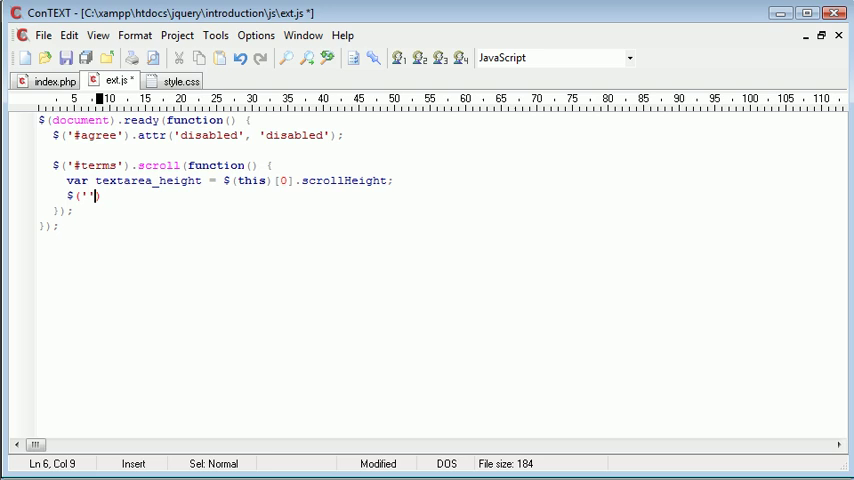
type("#feedback")
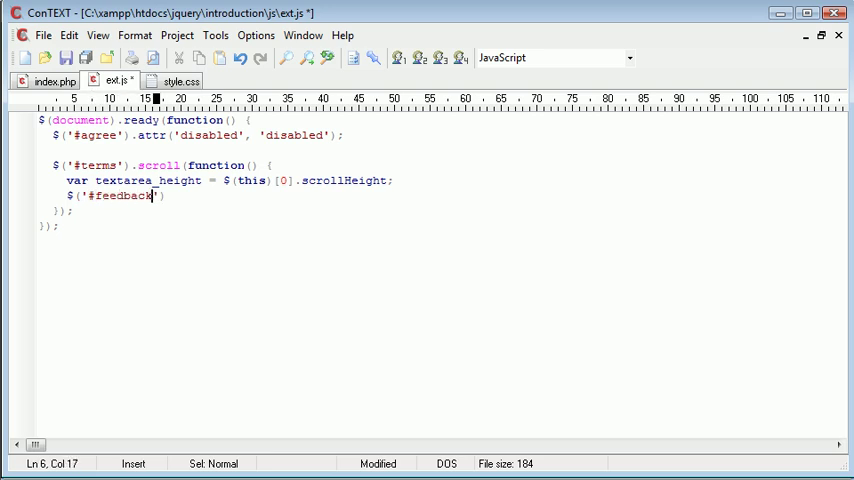
type(".text()")
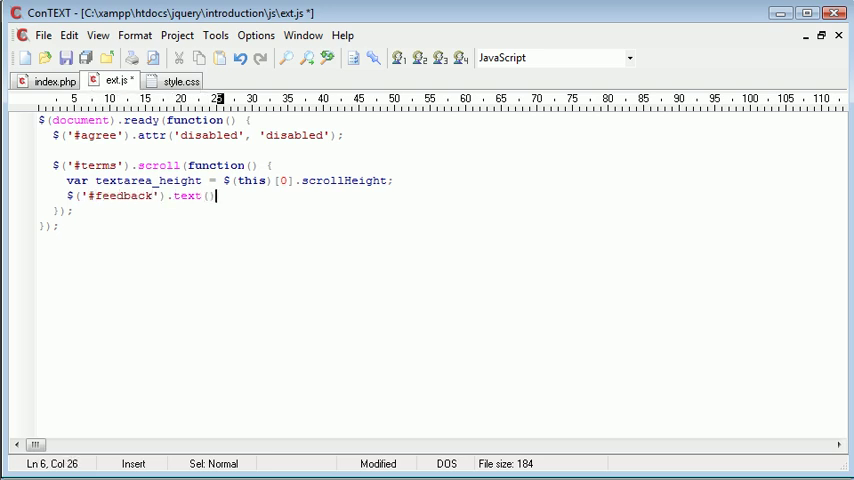
type("textarea")
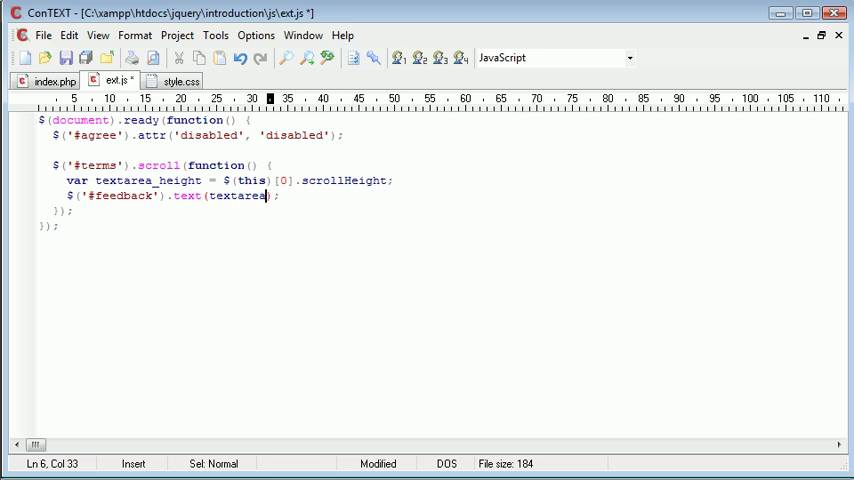
type("_height")
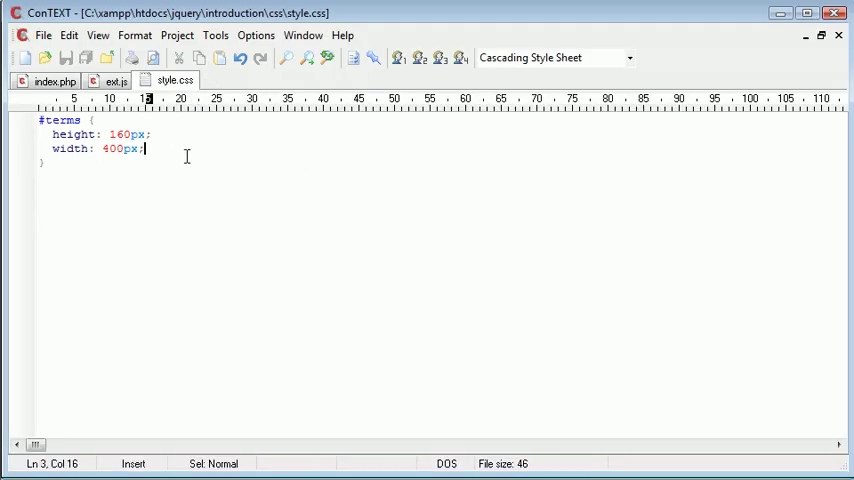
mouse_move(120, 136)
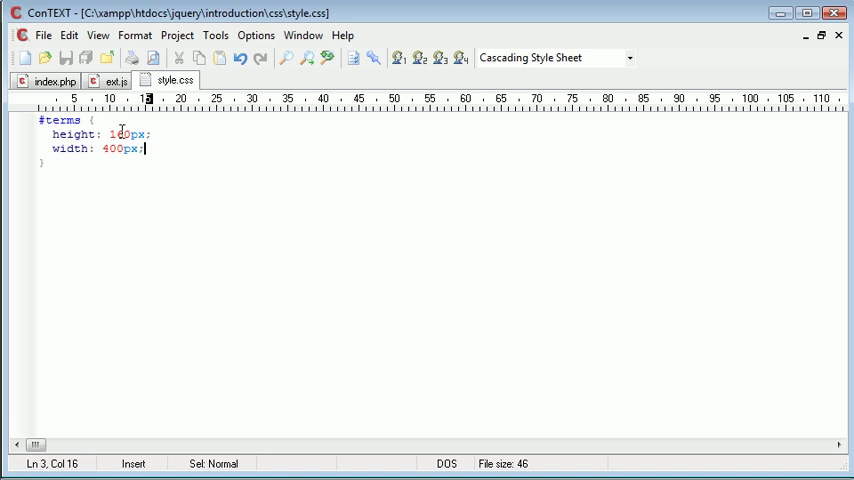